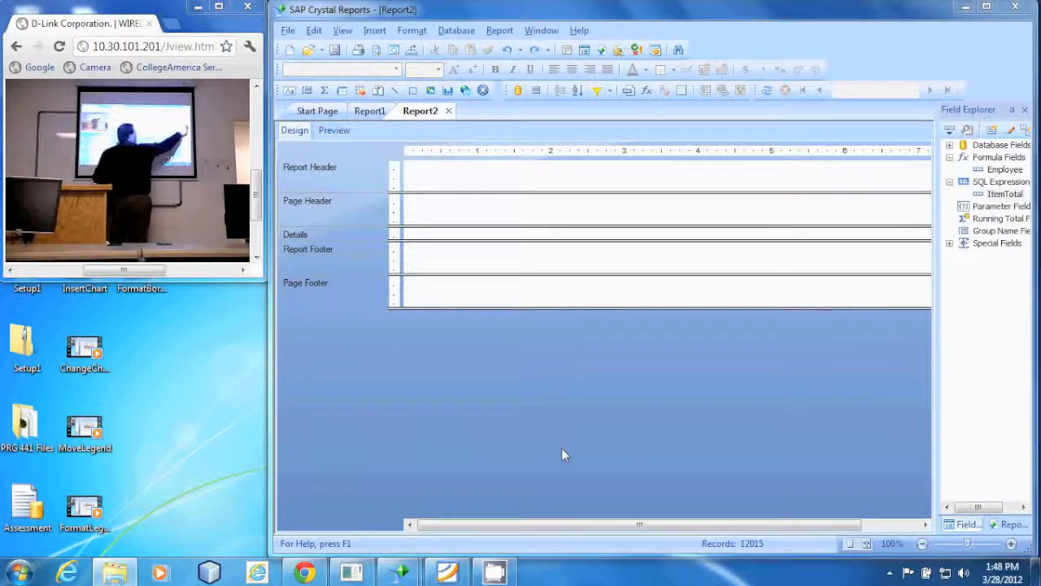
{"action": "left_click", "coordinate": [996, 168]}
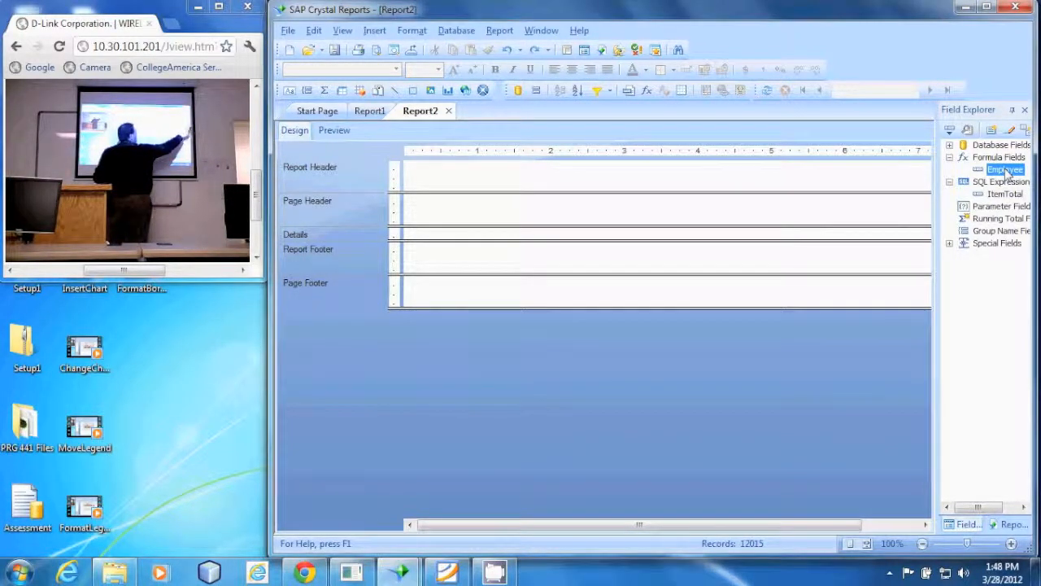
{"action": "left_click", "coordinate": [1002, 193]}
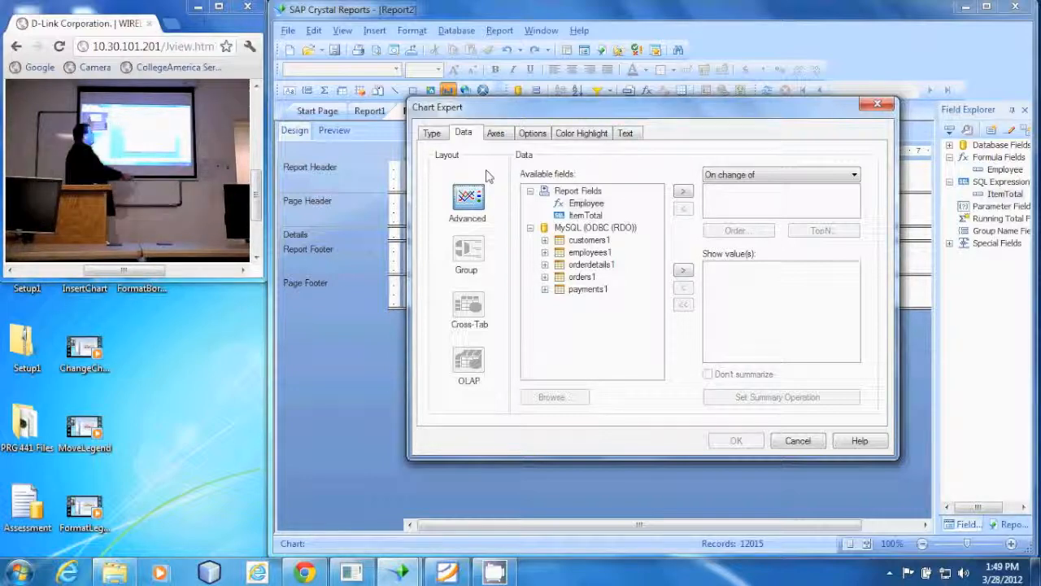
{"action": "left_click", "coordinate": [585, 201]}
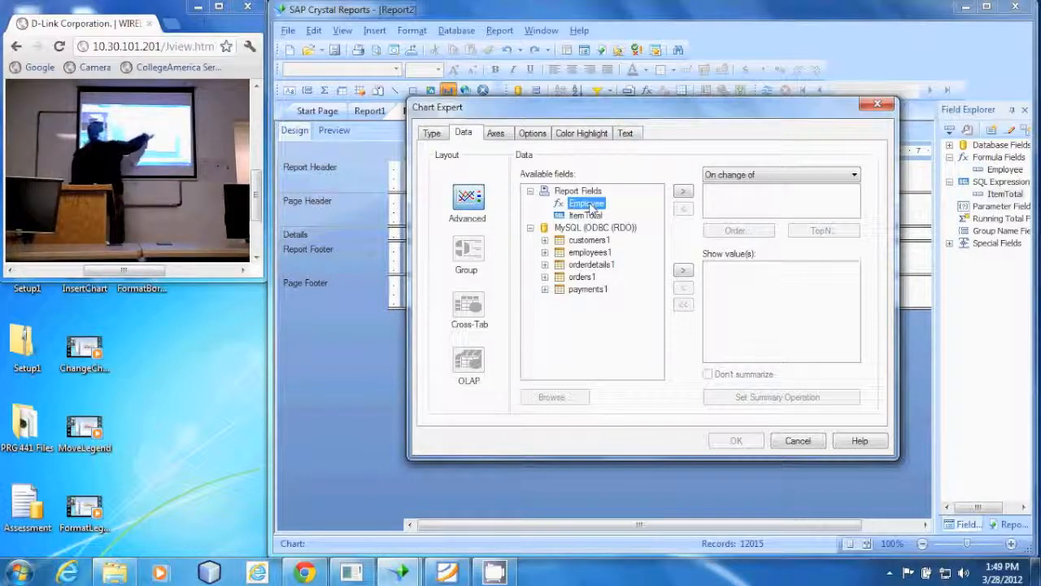
{"action": "left_click", "coordinate": [682, 192]}
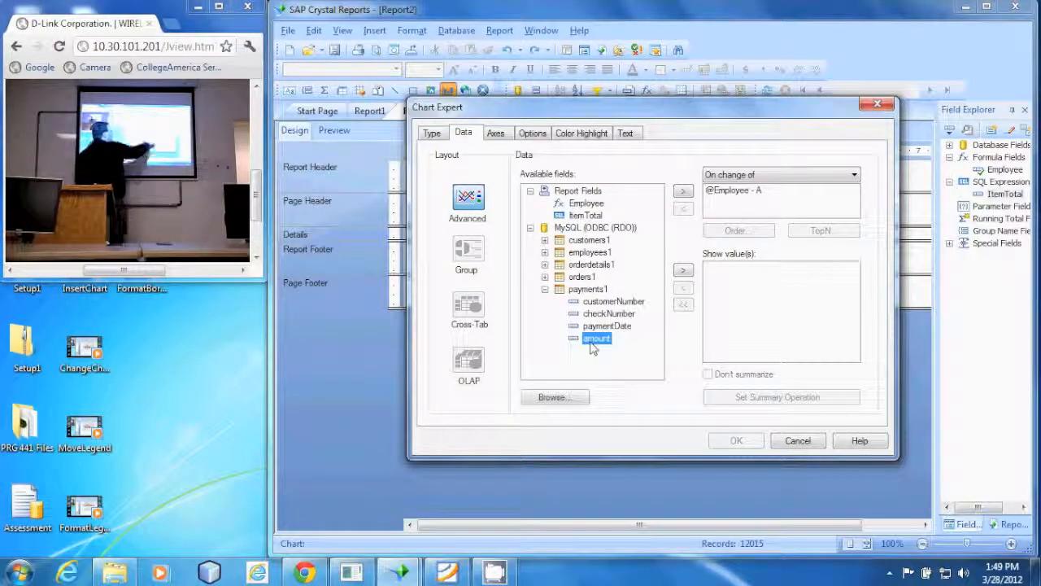
{"action": "left_click", "coordinate": [683, 271]}
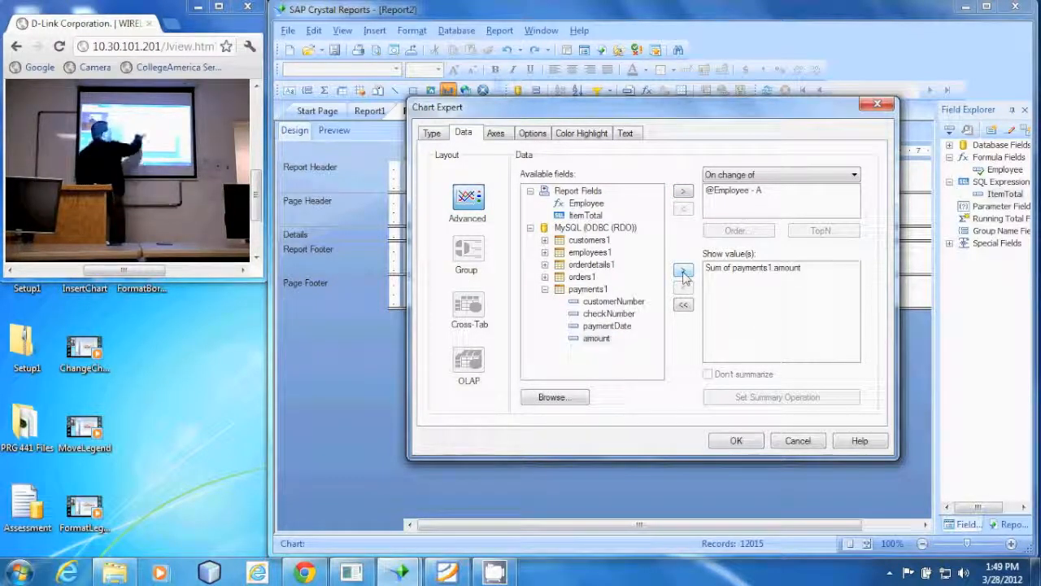
{"action": "left_click", "coordinate": [683, 273]}
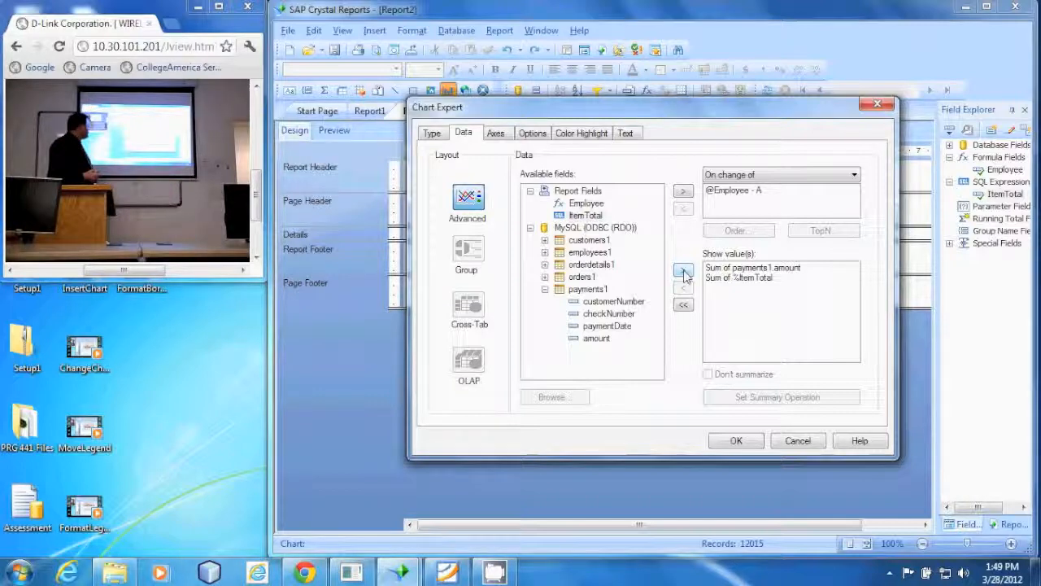
{"action": "left_click", "coordinate": [433, 134]}
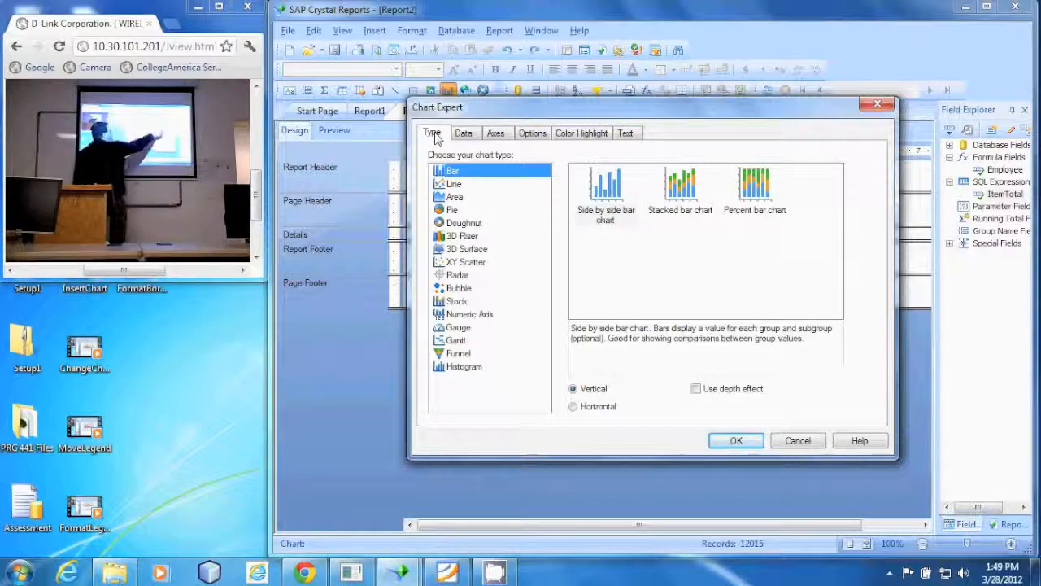
{"action": "left_click", "coordinate": [755, 182]}
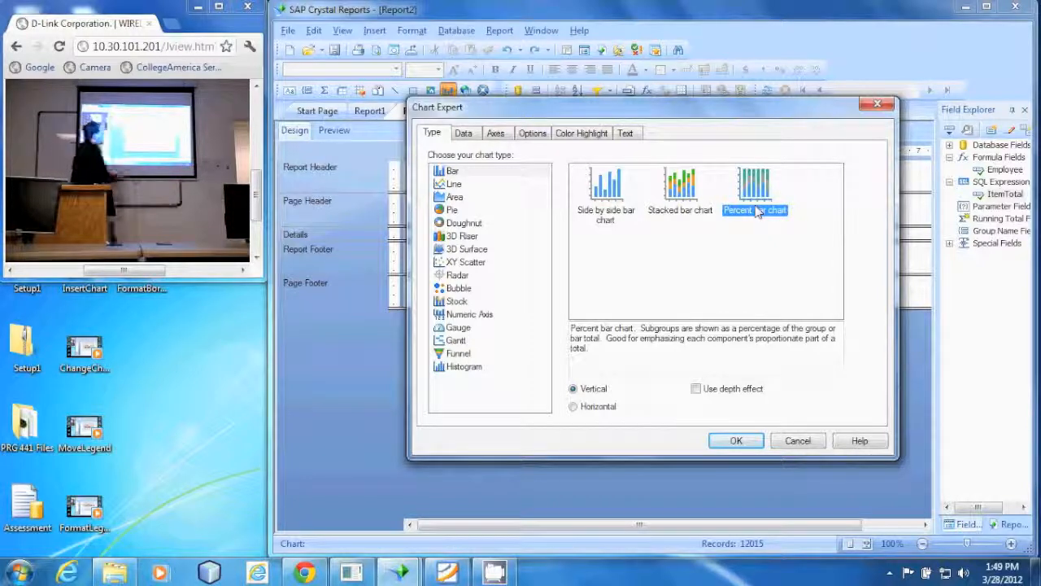
{"action": "left_click", "coordinate": [735, 440]}
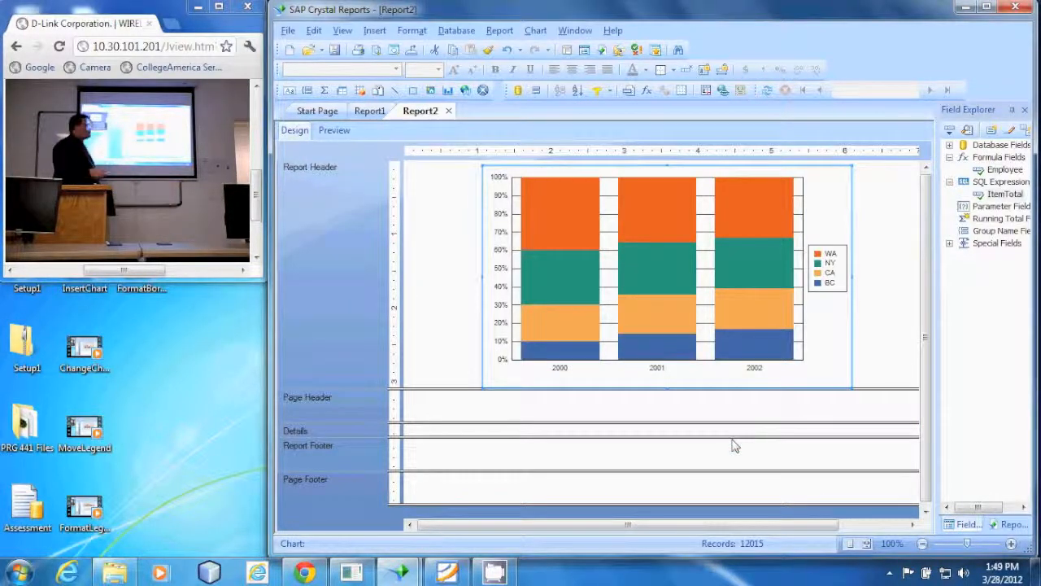
Step: Place the chart and render the report in Preview with one bar per employee
{"action": "left_click", "coordinate": [334, 130]}
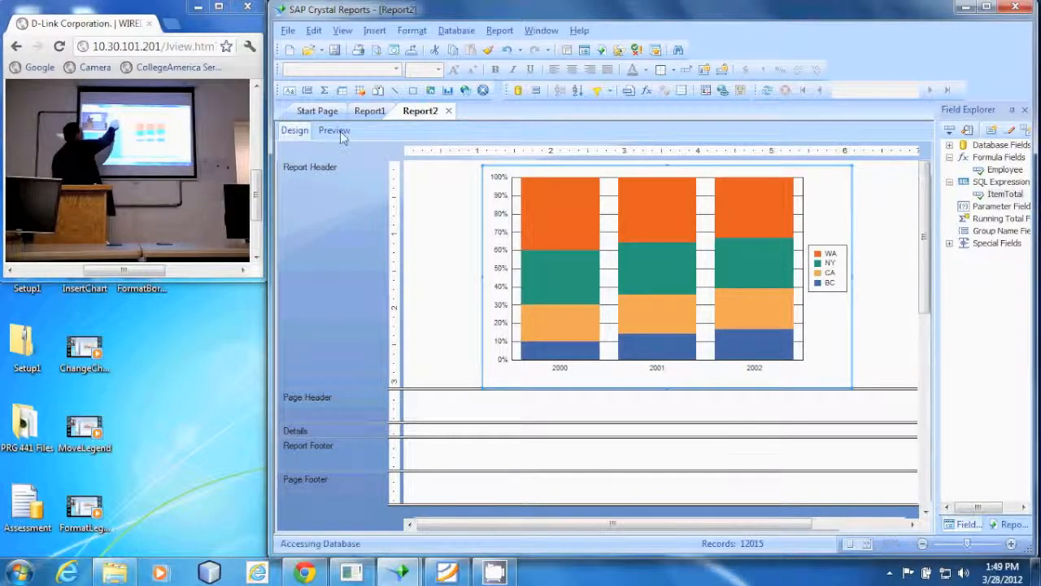
{"action": "left_click", "coordinate": [334, 131]}
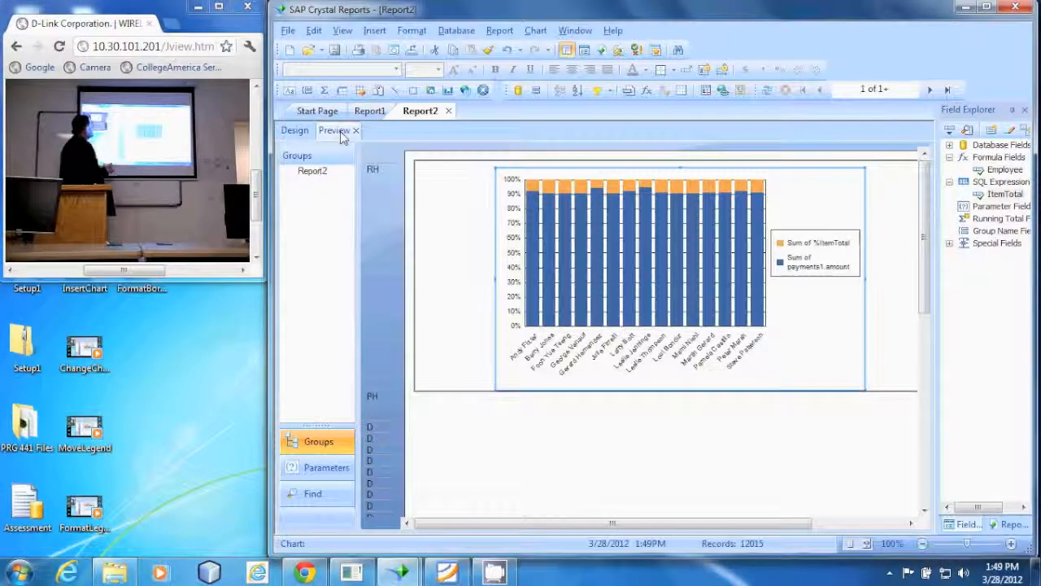